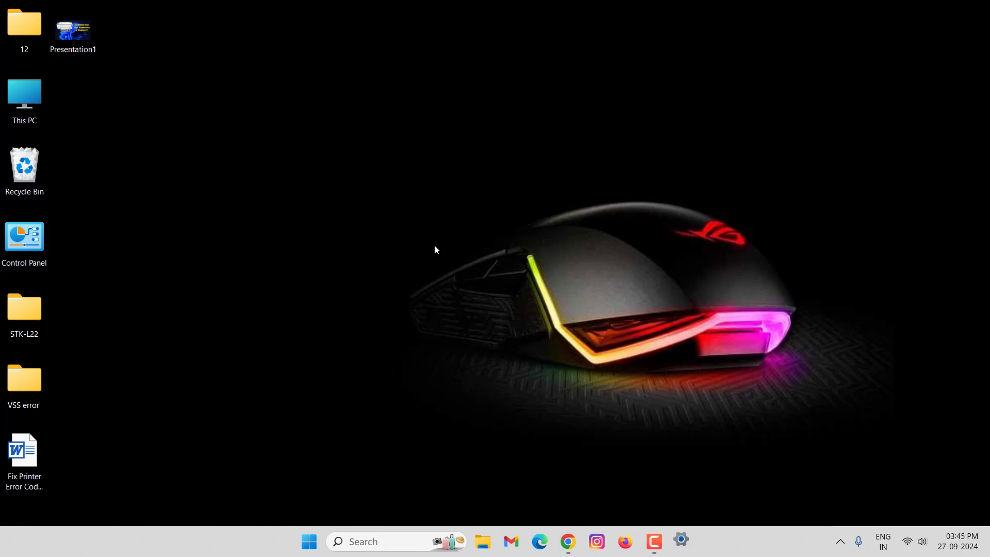
# Step: Run the printer troubleshooter from Windows Settings' other troubleshooters list
pyautogui.click(681, 540)
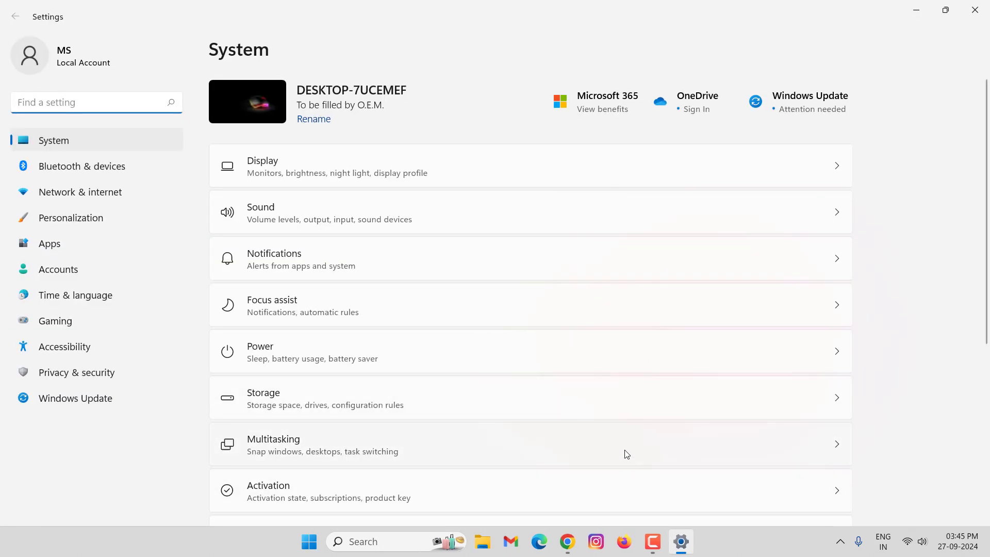
pyautogui.scroll(-3)
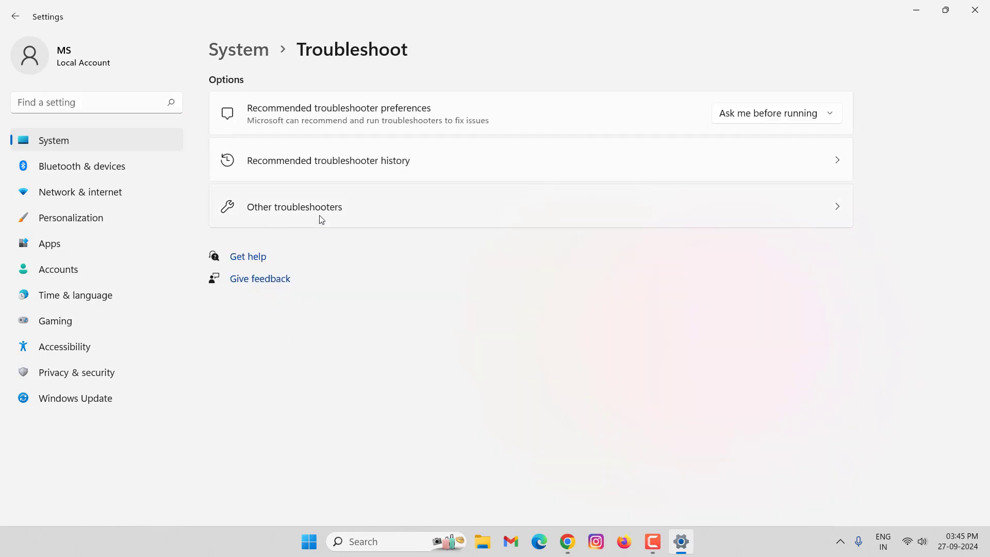
pyautogui.click(322, 207)
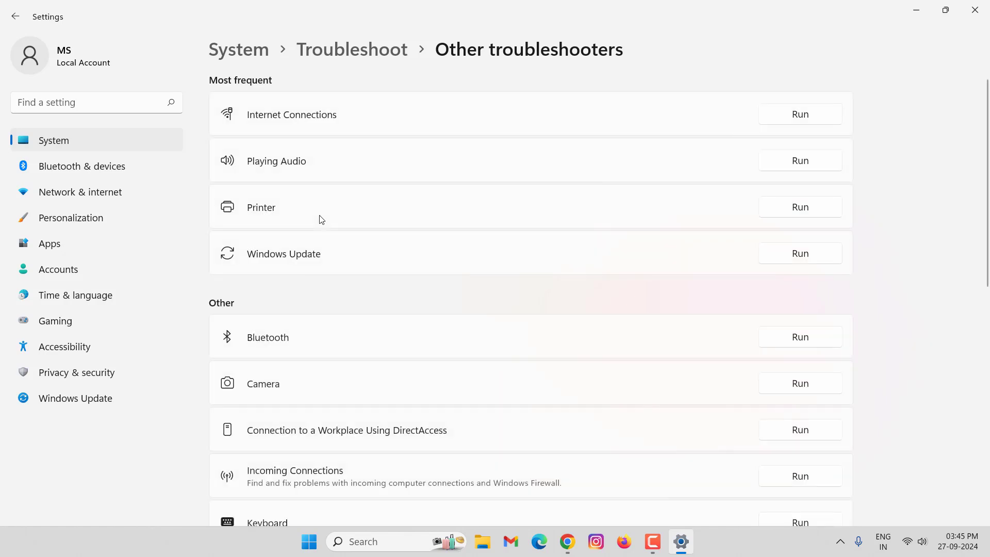
pyautogui.moveTo(355, 266)
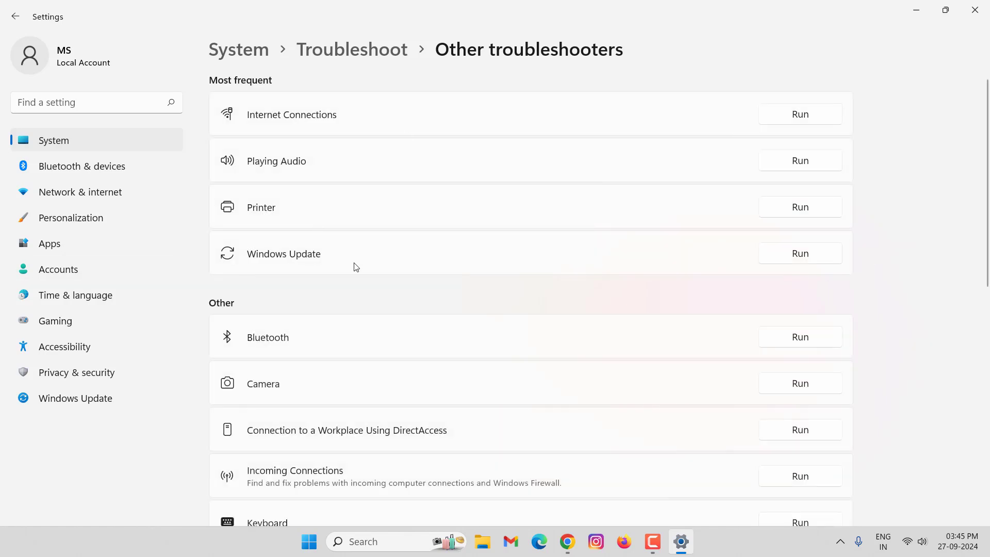
pyautogui.moveTo(801, 266)
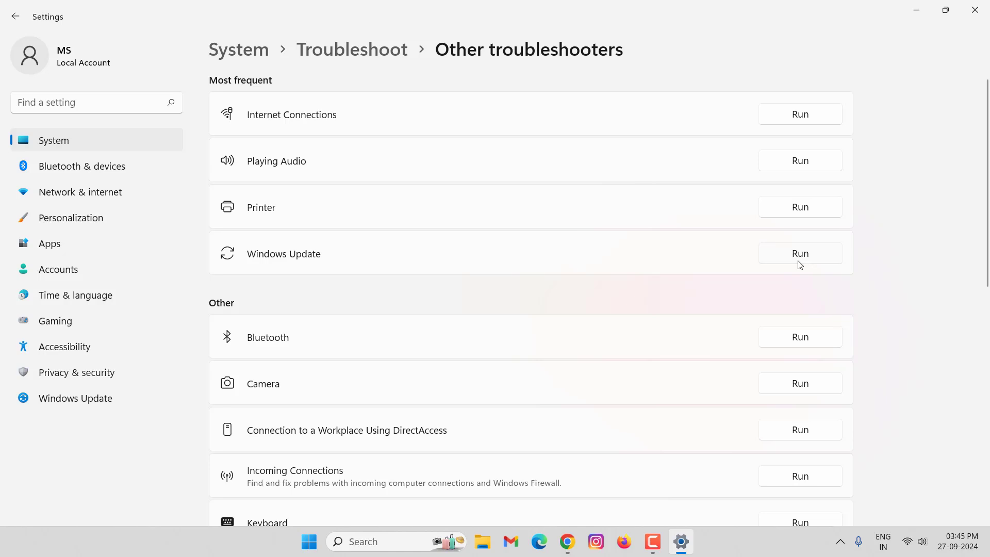
pyautogui.click(801, 254)
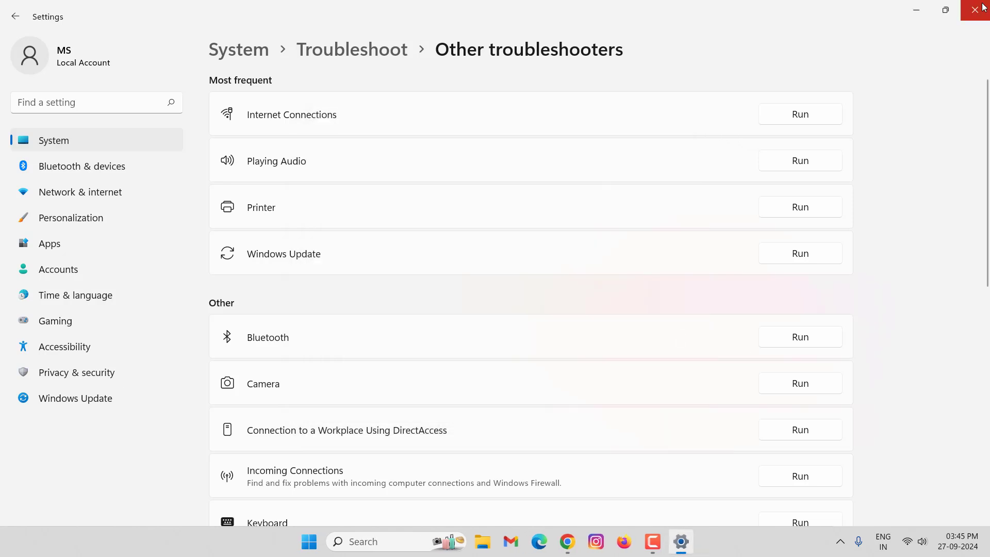
pyautogui.click(974, 10)
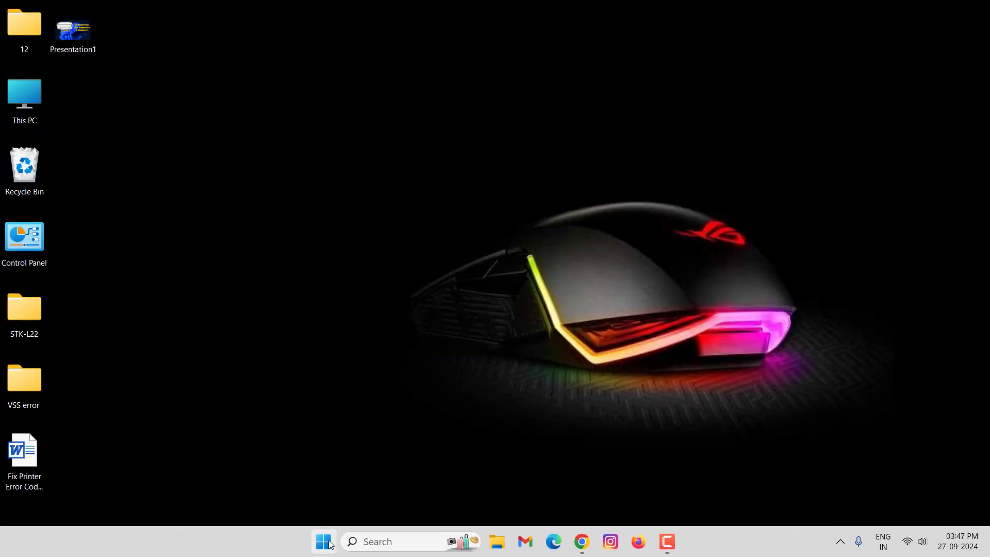
# Step: Update the Canon LBP2900 driver in Device Manager, confirming the best driver is already installed
pyautogui.rightClick(324, 556)
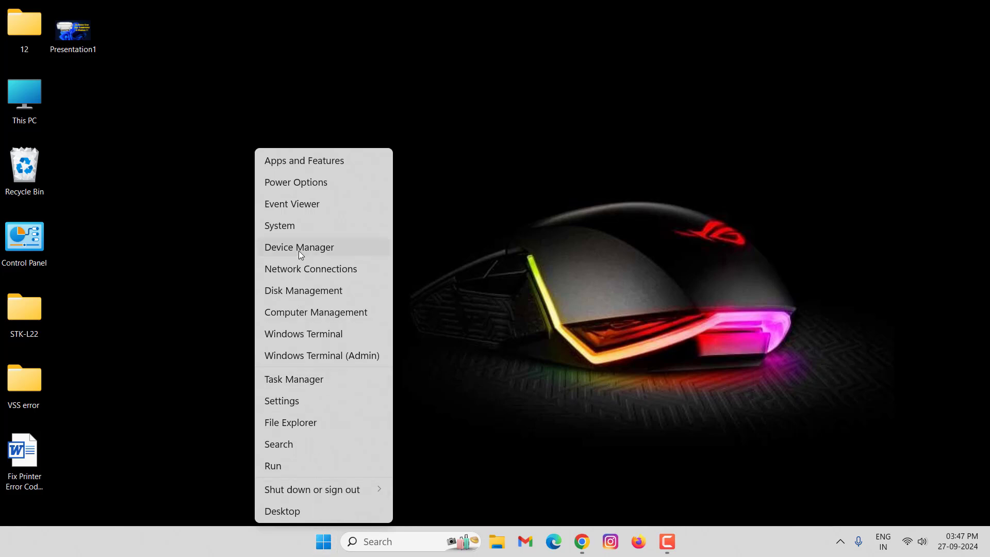
pyautogui.click(299, 248)
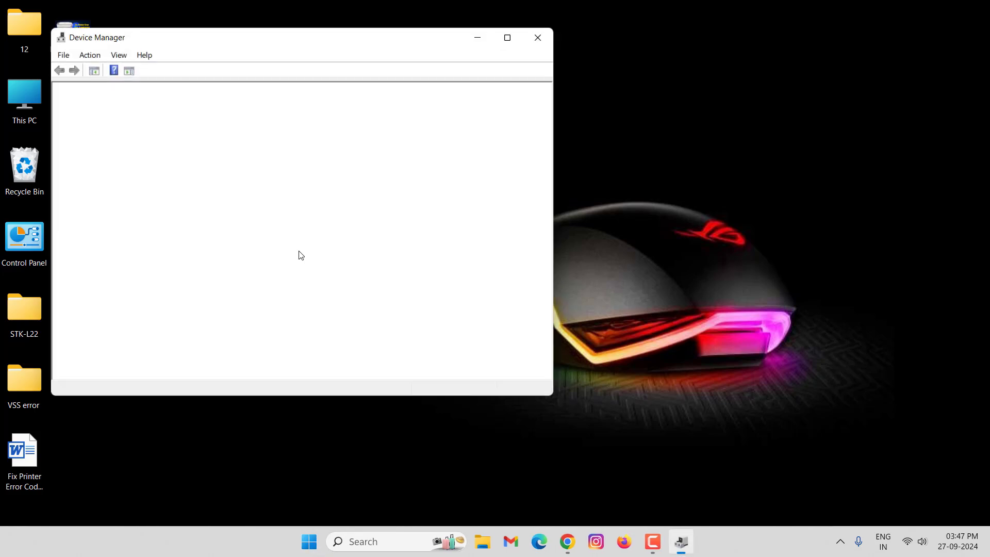
pyautogui.click(508, 38)
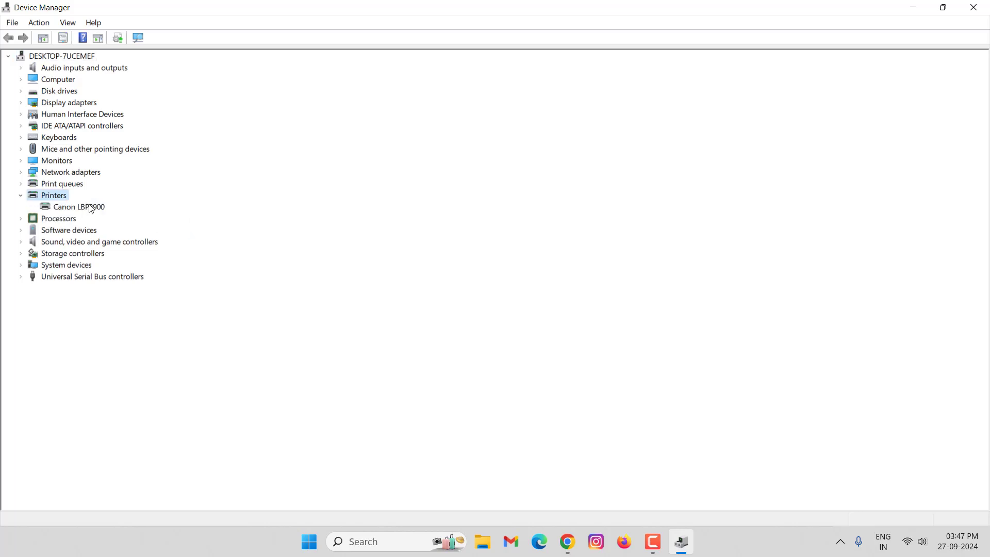
pyautogui.rightClick(77, 206)
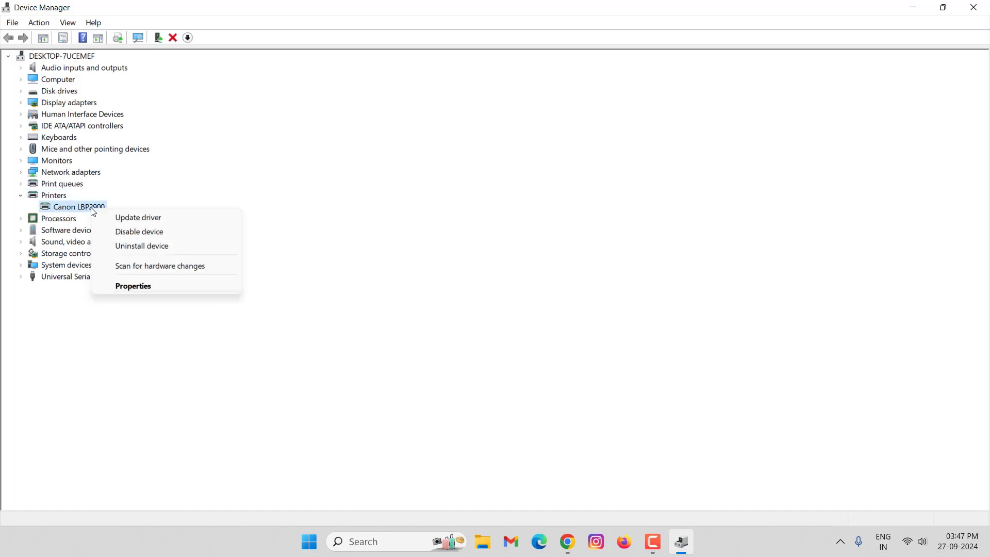
pyautogui.moveTo(137, 216)
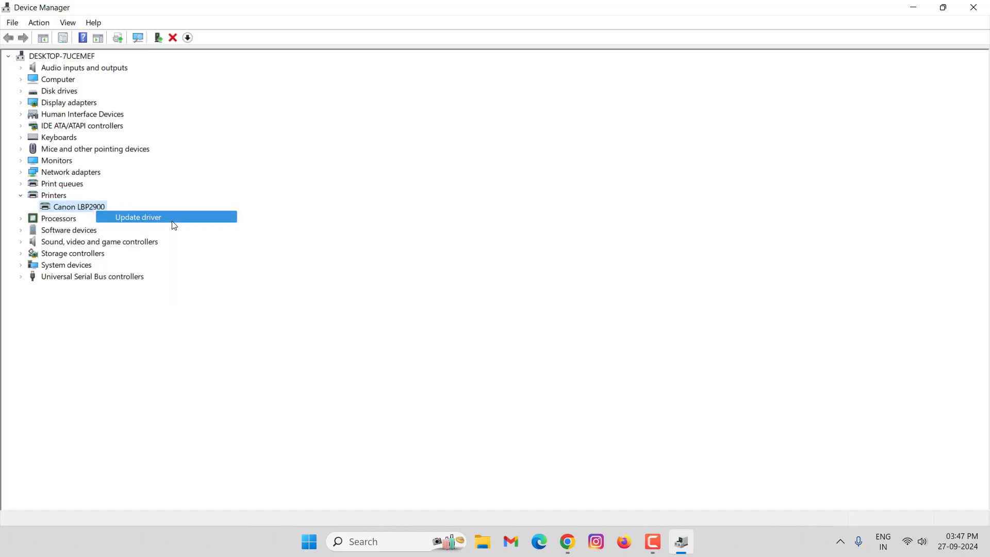
pyautogui.click(137, 217)
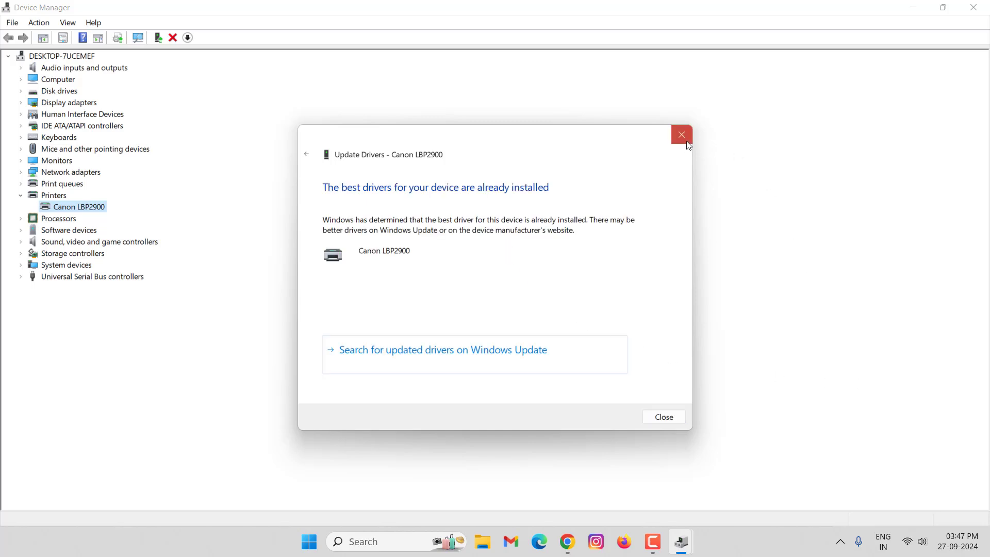
pyautogui.click(682, 134)
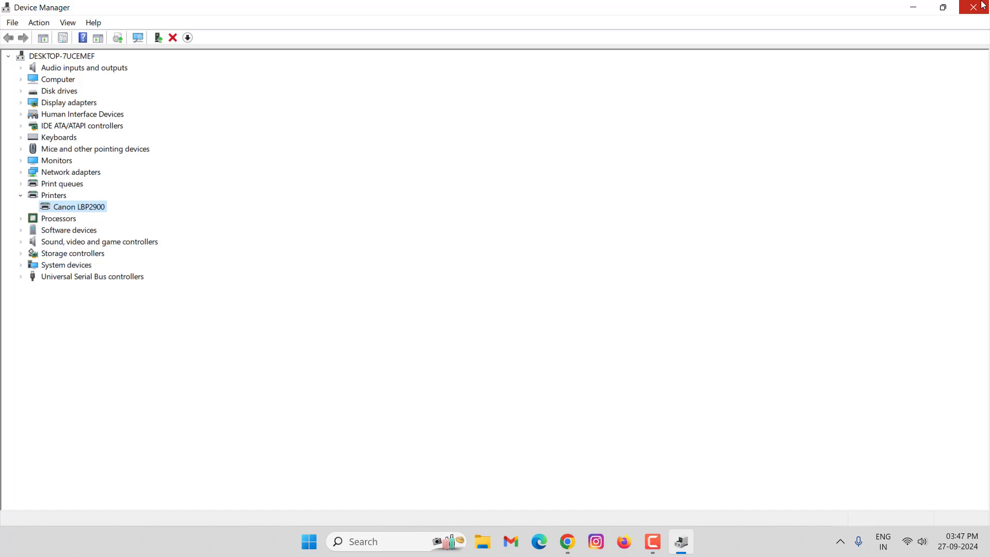
pyautogui.click(976, 6)
pyautogui.write('s')
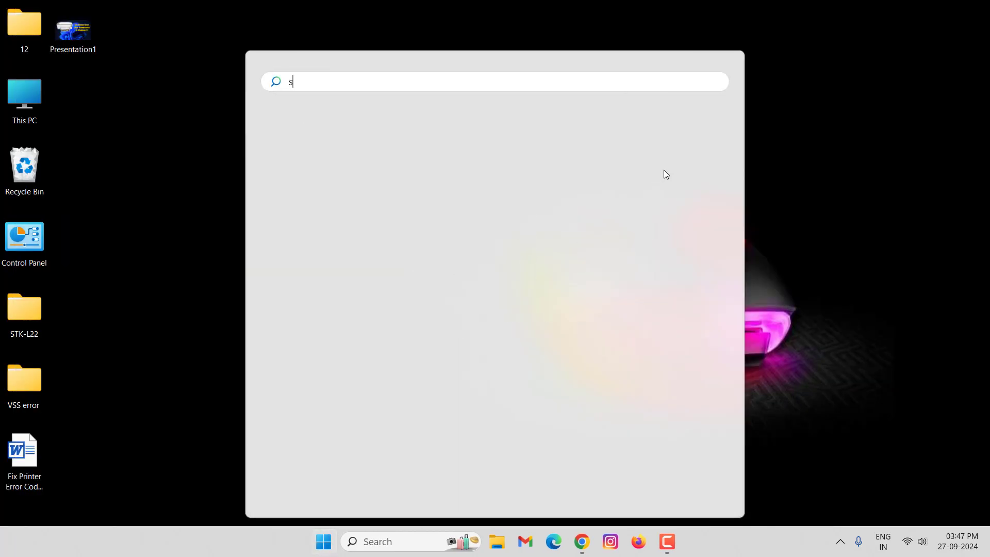
# Step: Set the Print Spooler service to Automatic startup and confirm it is running
pyautogui.write('ervices')
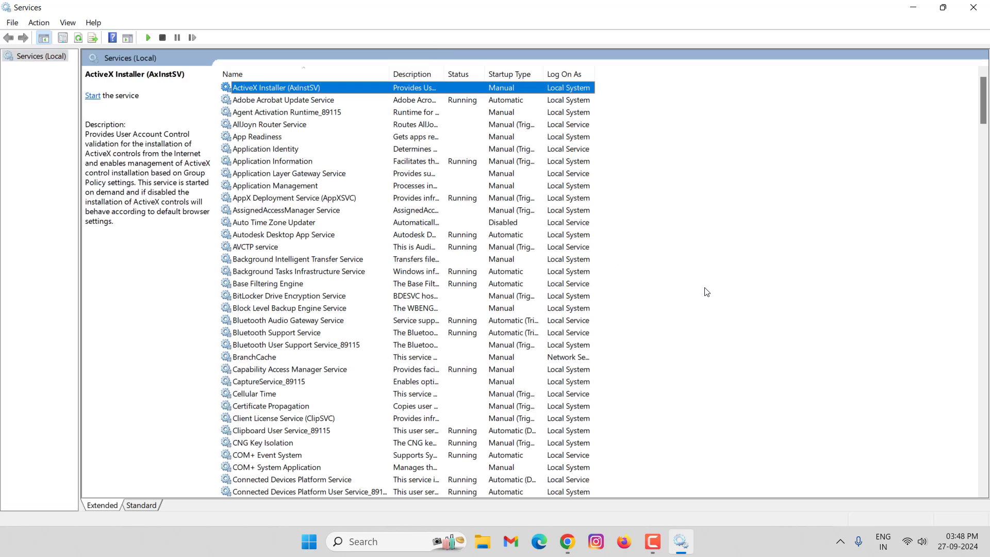
pyautogui.rightClick(266, 260)
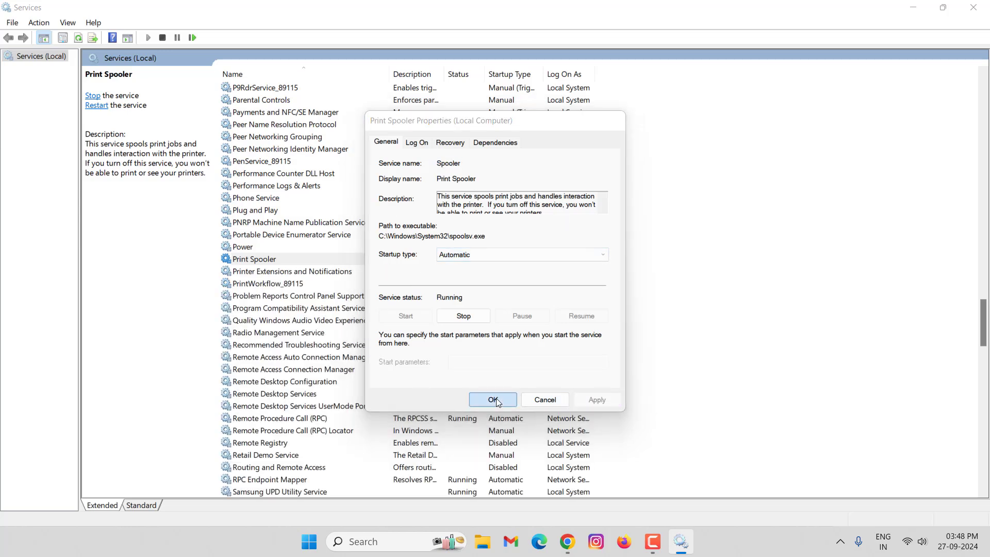
pyautogui.click(493, 400)
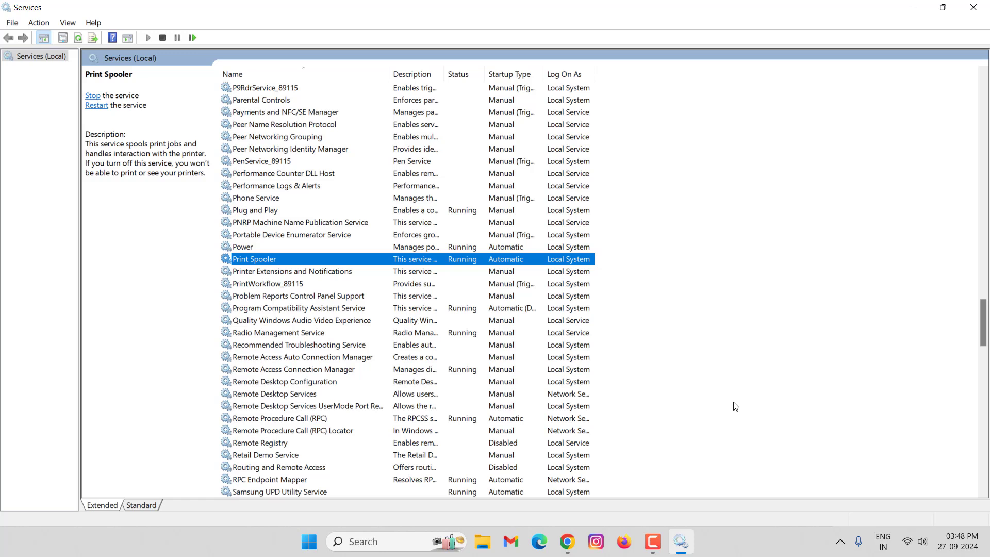